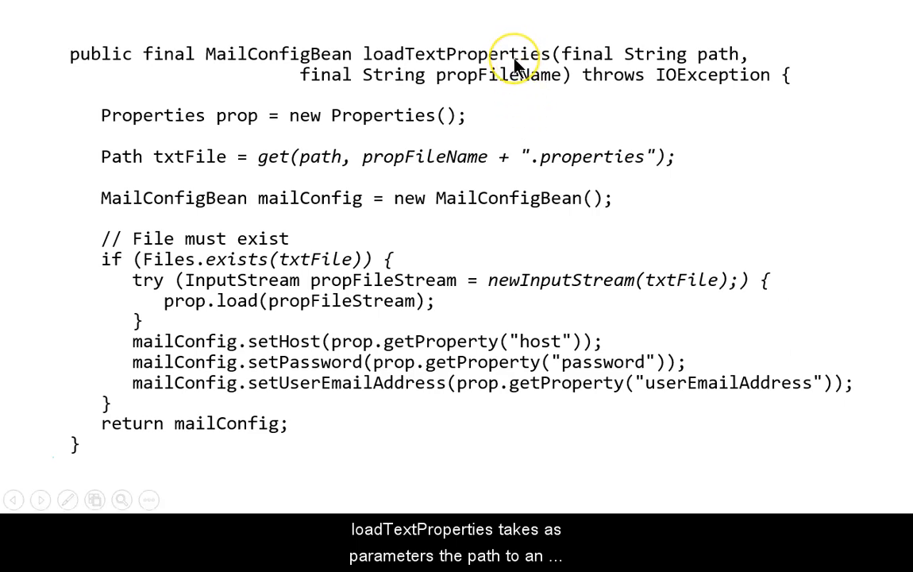
mouse_move(472, 306)
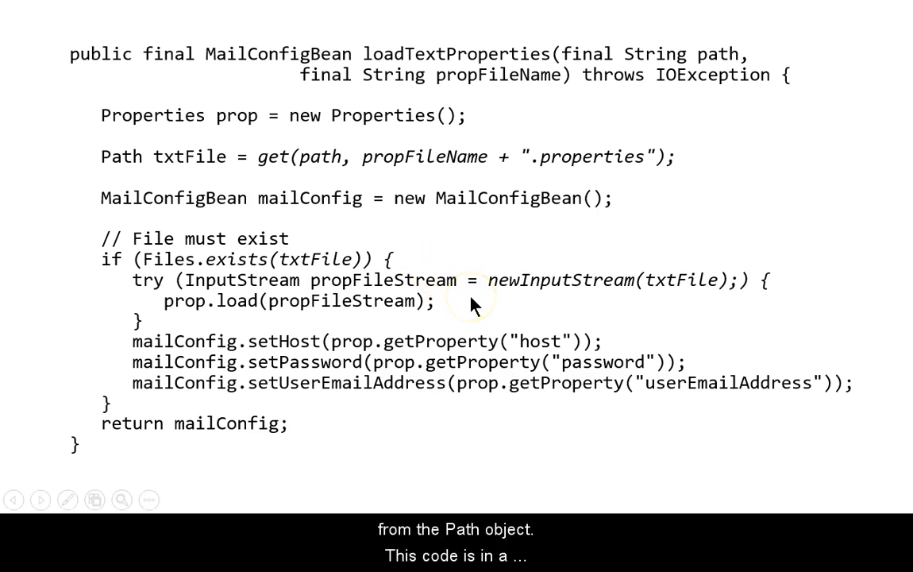
mouse_move(674, 413)
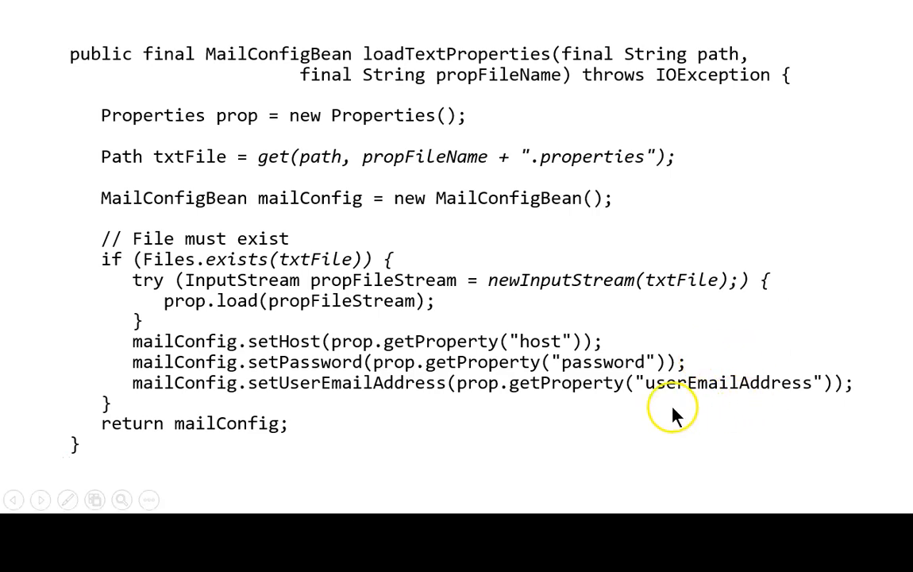
Step: Advance the slideshow to the writeTextProperties method code slide
left_click(41, 499)
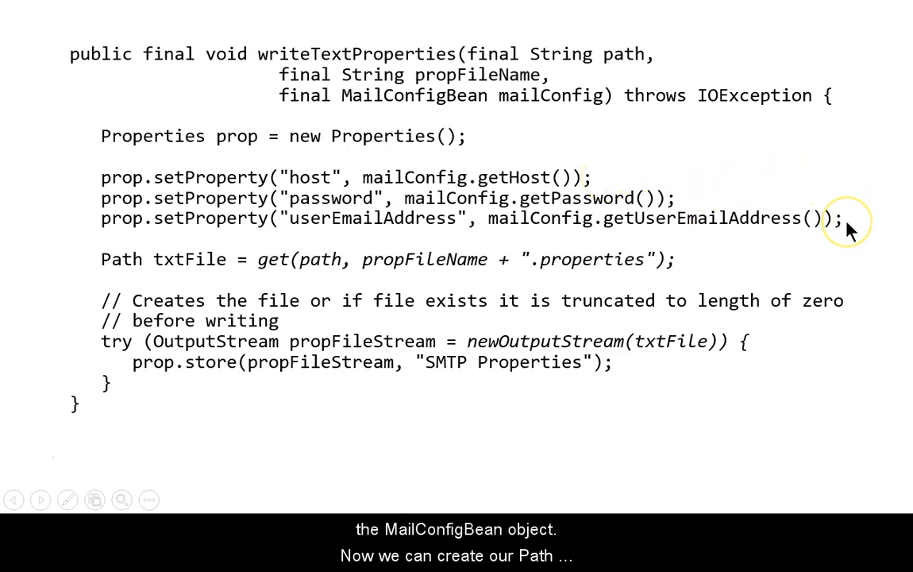
mouse_move(643, 359)
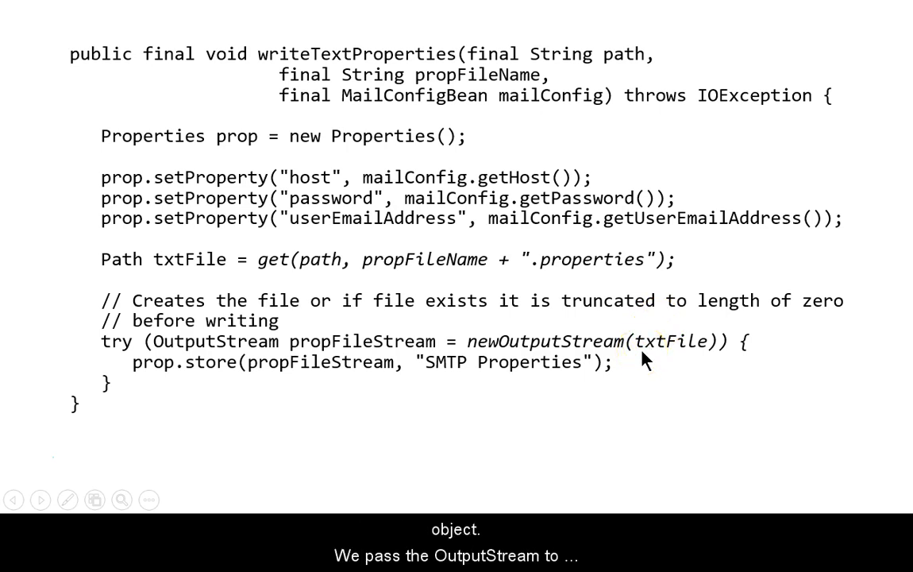